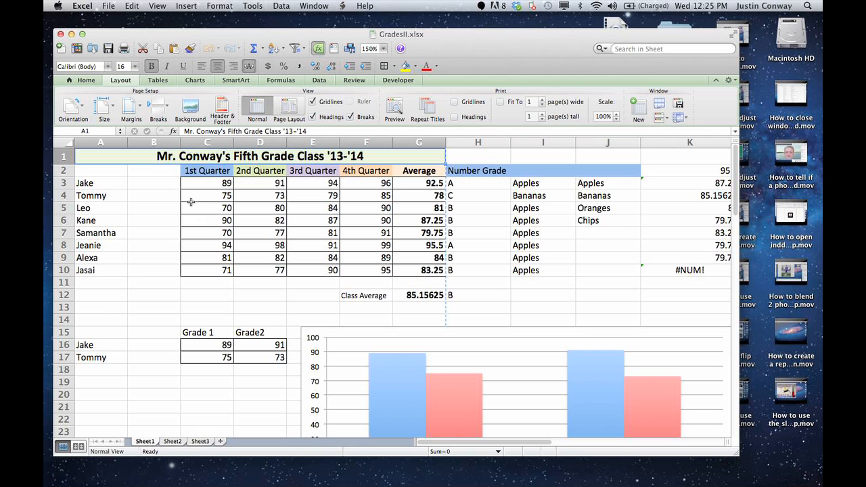
- Switch the grades sheet to Page Layout view and scroll to the first page's footer area
{"action": "scroll", "scroll_direction": "down", "scroll_amount": 3}
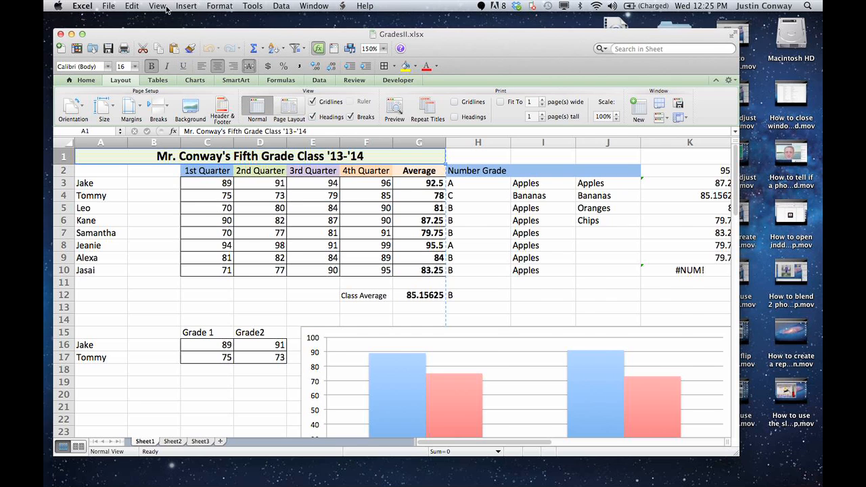
{"action": "left_click", "coordinate": [160, 6]}
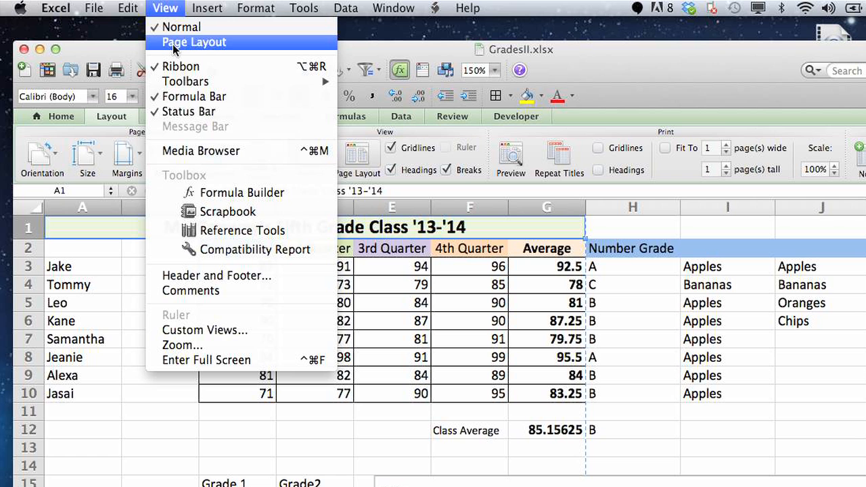
{"action": "left_click", "coordinate": [195, 43]}
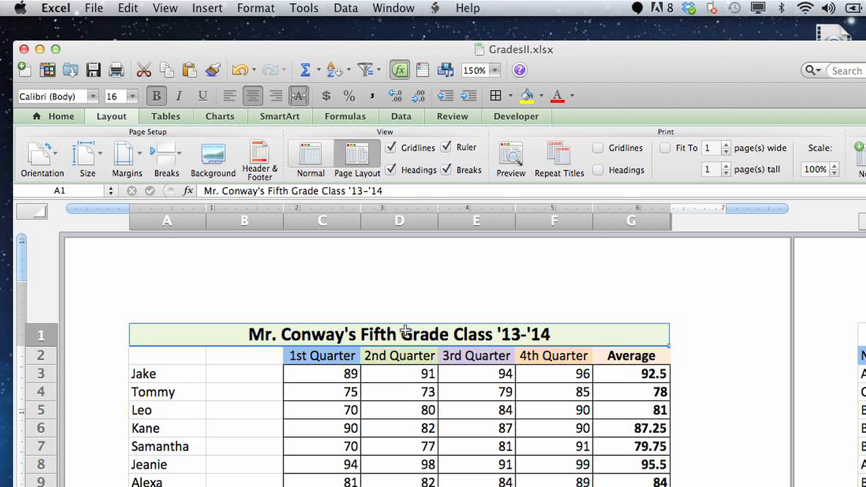
{"action": "scroll", "scroll_direction": "down", "scroll_amount": 3}
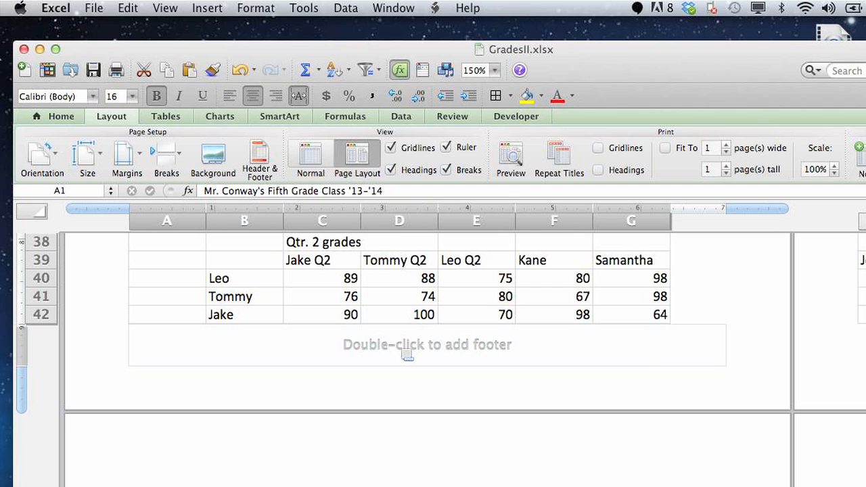
- Type 'Justin' into the center footer as a test, then remove it
{"action": "double_click", "coordinate": [427, 345]}
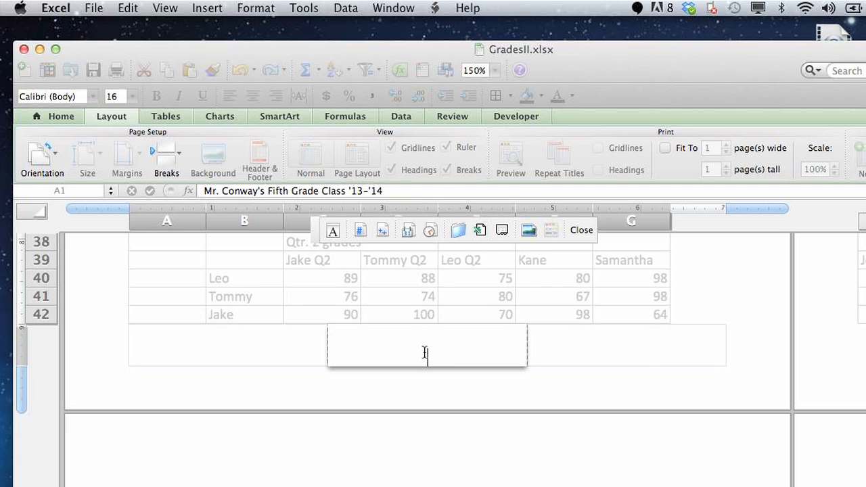
{"action": "type", "text": "Justin"}
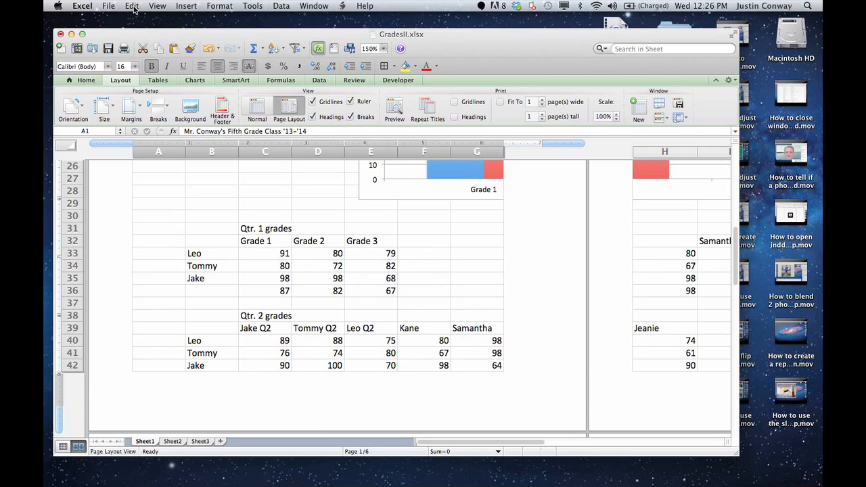
- Open the View menu to reach Header and Footer settings
{"action": "left_click", "coordinate": [158, 5]}
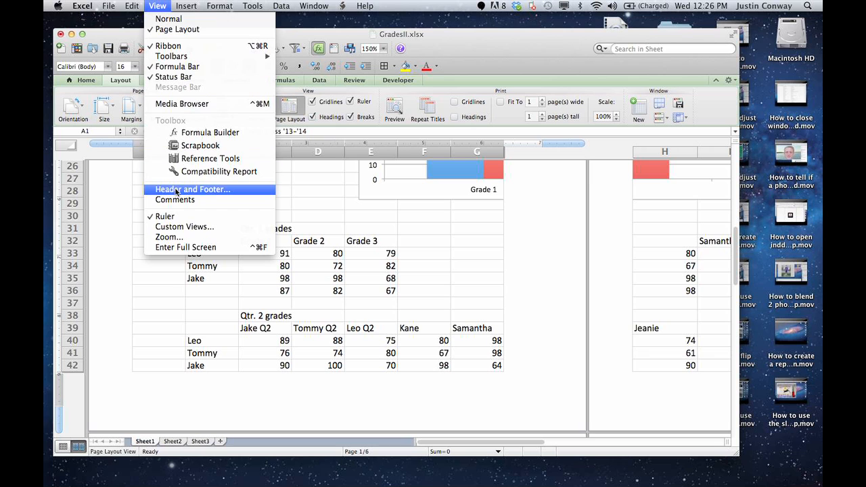